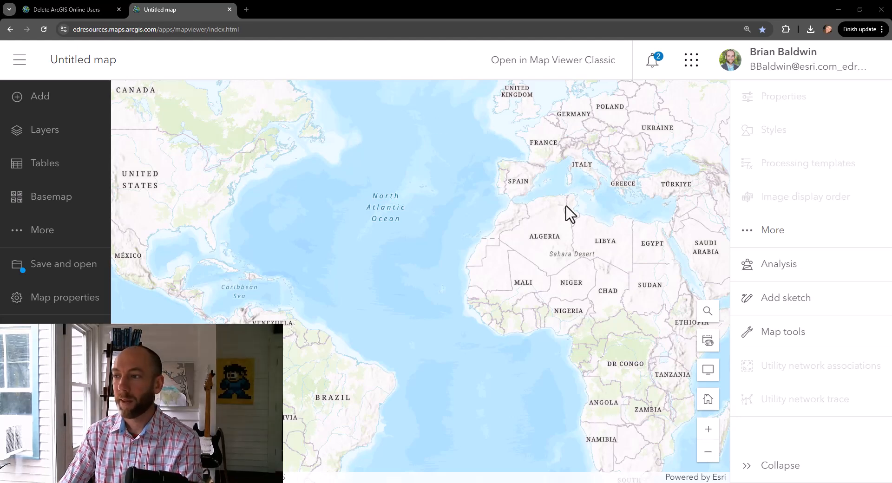
Step: Show the Analysis tools pane for the untitled map
{"action": "left_click_drag", "start_coordinate": [568, 214], "coordinate": [514, 256]}
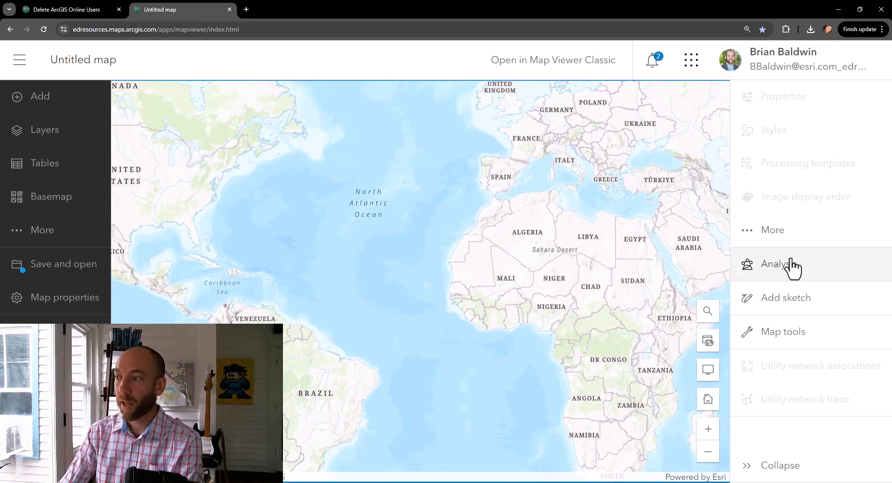
{"action": "left_click", "coordinate": [779, 264]}
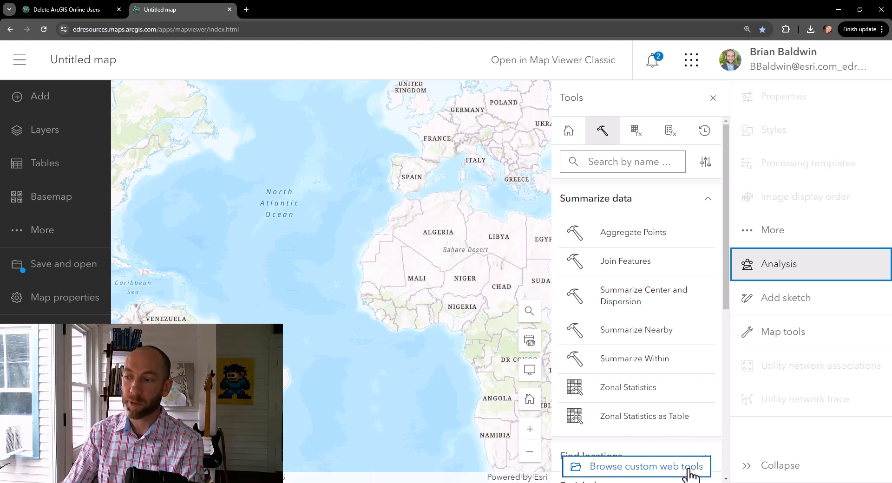
Step: Browse custom web tools and choose the Delete_ArcGIS_Online_Users task of the Delete ArcGIS Online Users tool
{"action": "left_click", "coordinate": [642, 466]}
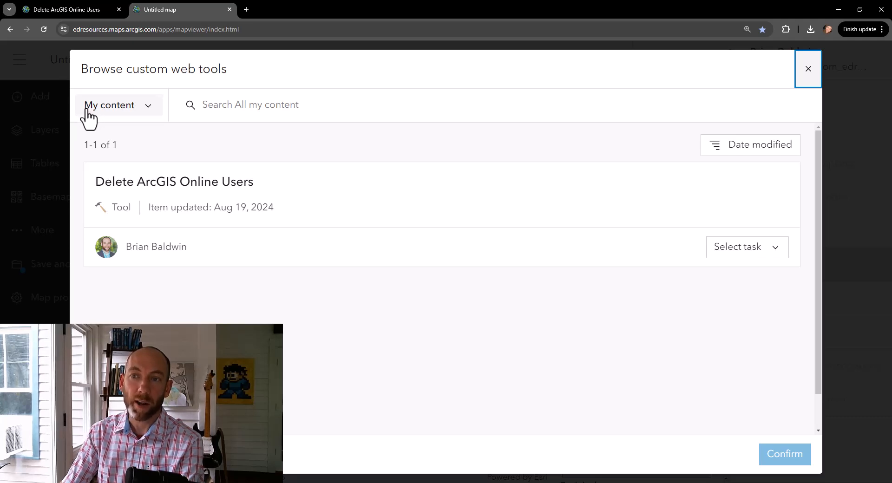
{"action": "mouse_move", "coordinate": [701, 287]}
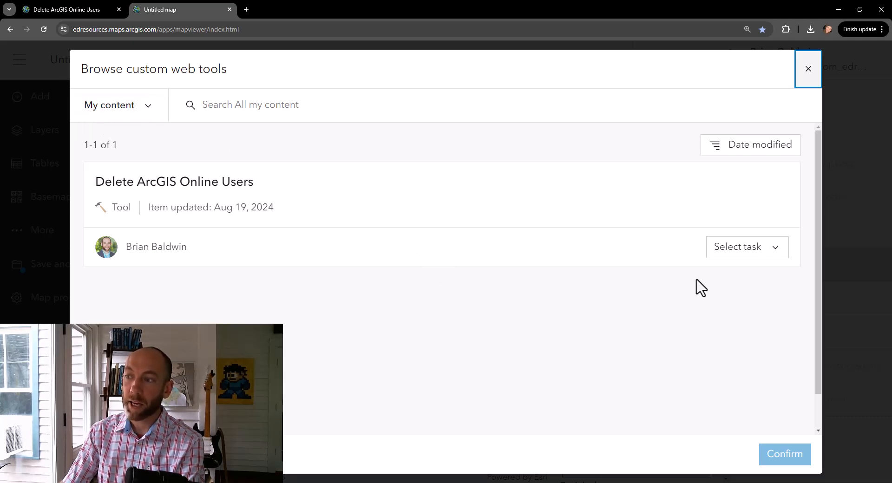
{"action": "mouse_move", "coordinate": [356, 250]}
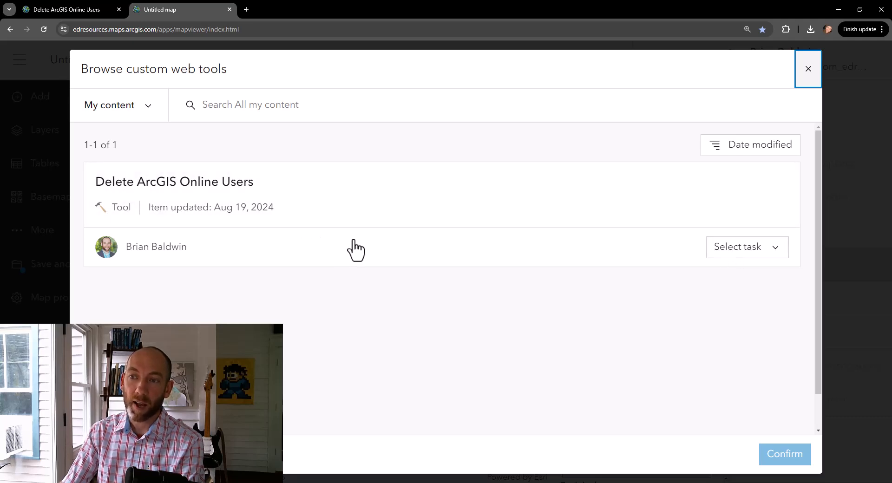
{"action": "mouse_move", "coordinate": [742, 261]}
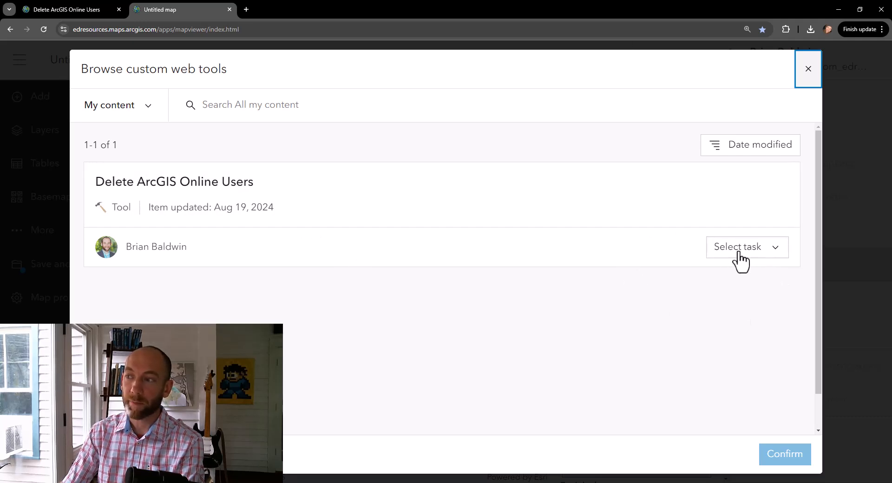
{"action": "left_click", "coordinate": [746, 246]}
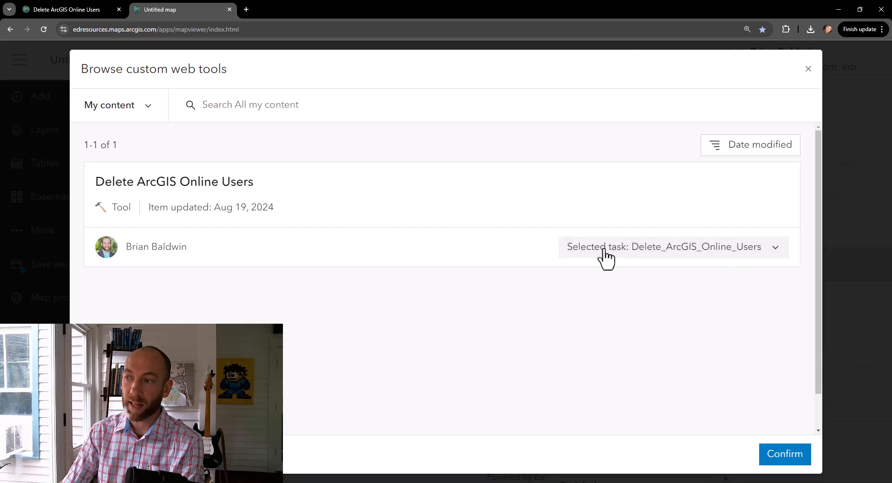
Step: Load the Delete_ArcGIS_Online_Users tool and change Number of Days from 365 to 700
{"action": "left_click", "coordinate": [784, 454]}
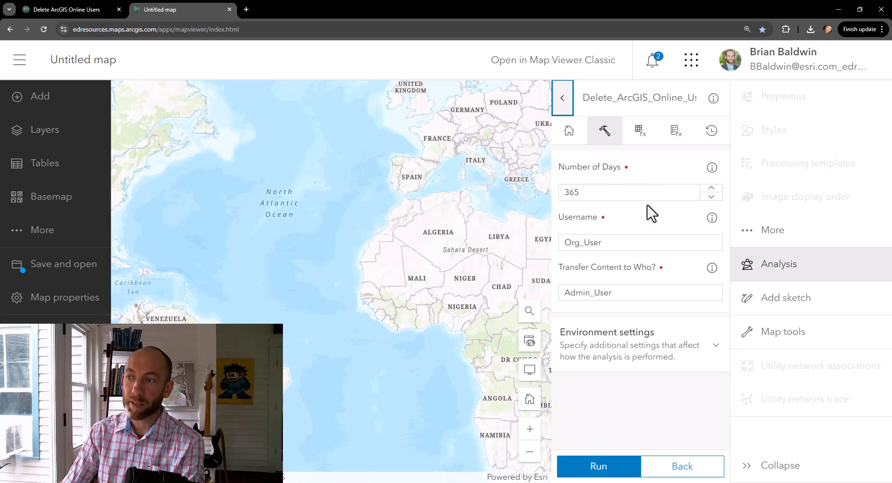
{"action": "mouse_move", "coordinate": [648, 222]}
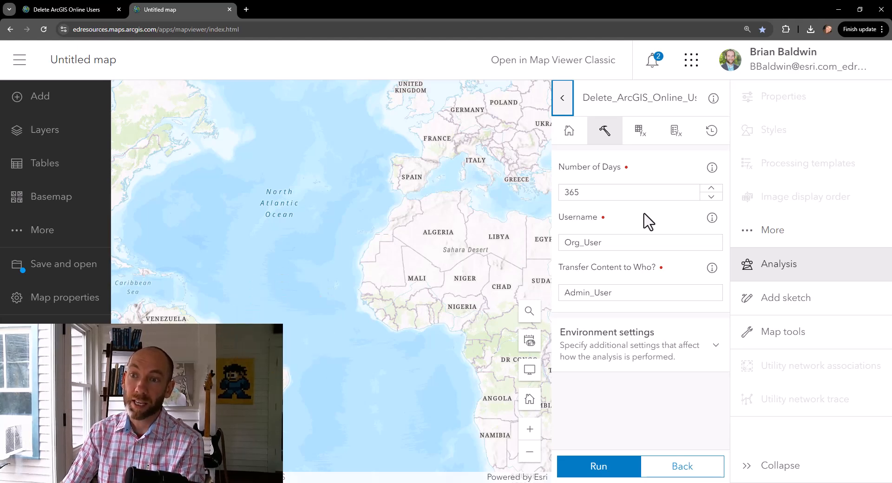
{"action": "mouse_move", "coordinate": [649, 177]}
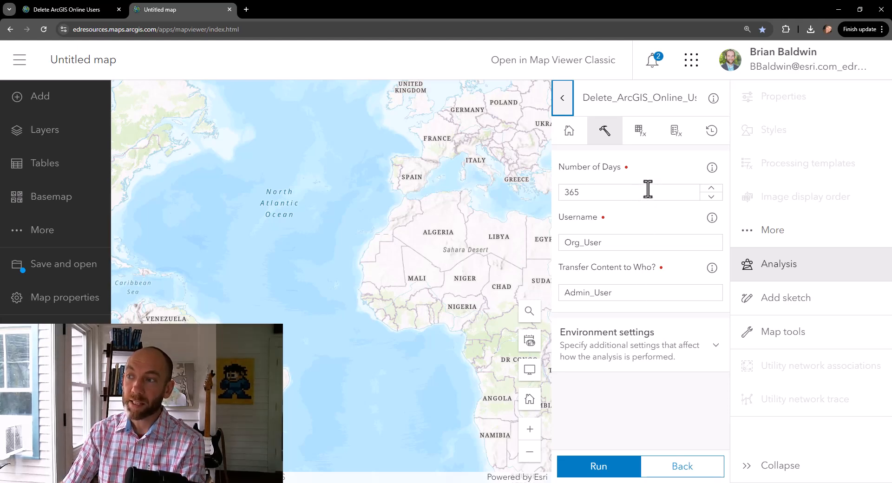
{"action": "mouse_move", "coordinate": [669, 267]}
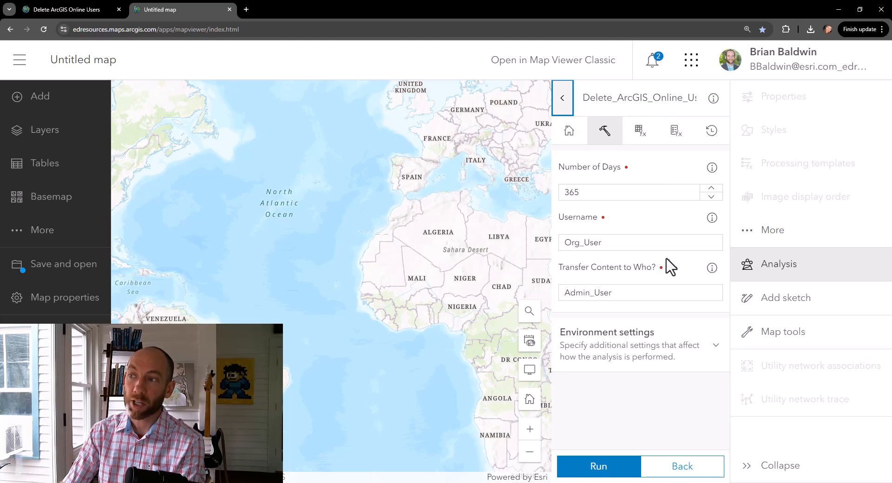
{"action": "left_click", "coordinate": [625, 191]}
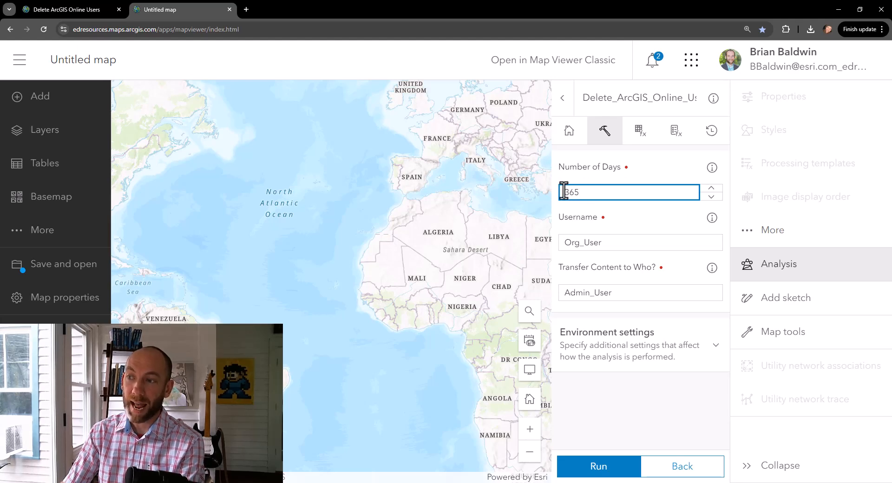
{"action": "type", "text": "700"}
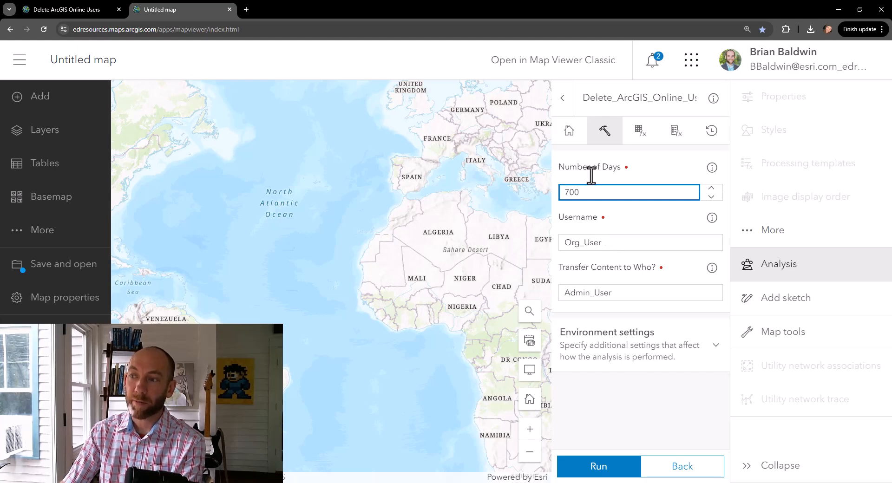
{"action": "mouse_move", "coordinate": [636, 242]}
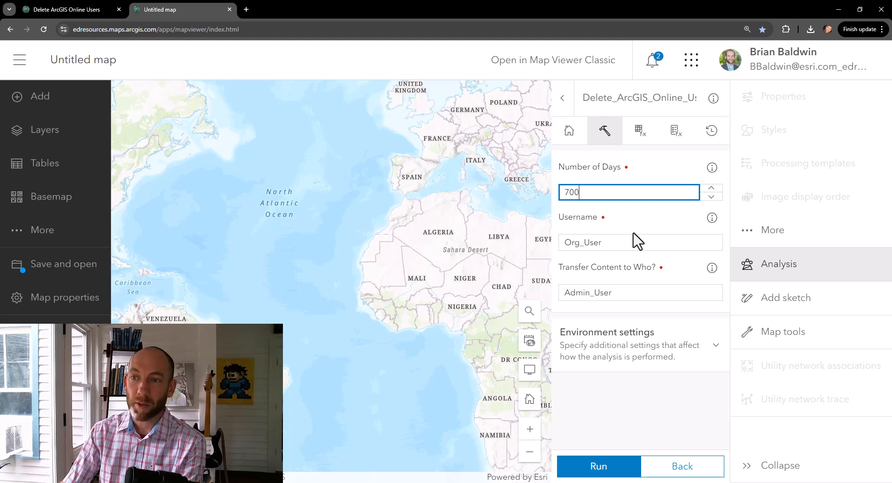
{"action": "mouse_move", "coordinate": [609, 262]}
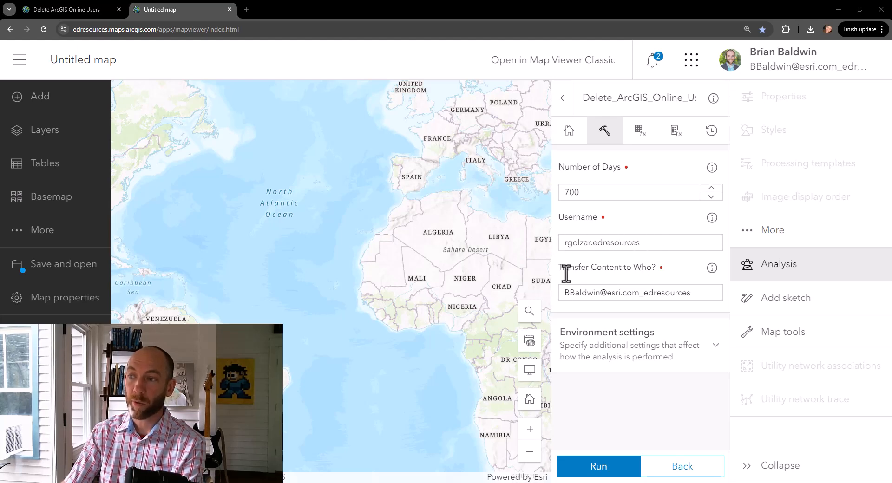
{"action": "mouse_move", "coordinate": [594, 292]}
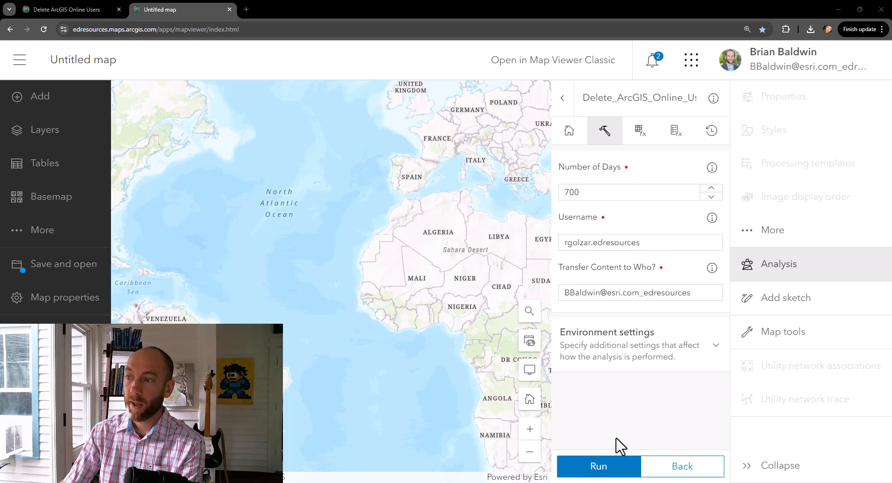
Step: Run the user deletion, view completed runs in History, and switch to the organization members tab
{"action": "left_click", "coordinate": [598, 466]}
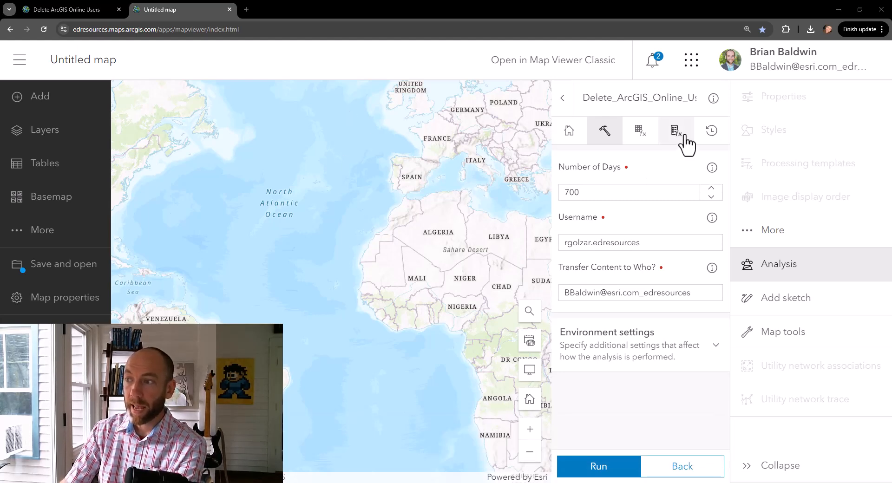
{"action": "left_click", "coordinate": [711, 130]}
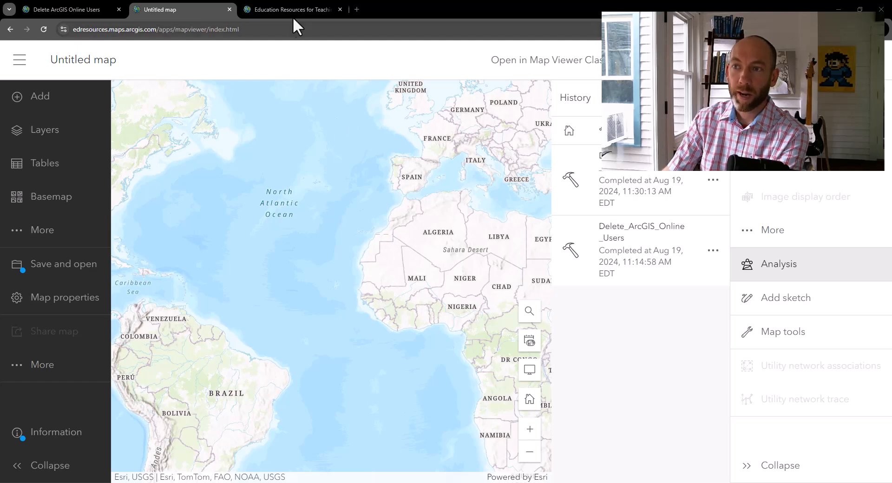
{"action": "left_click", "coordinate": [290, 10]}
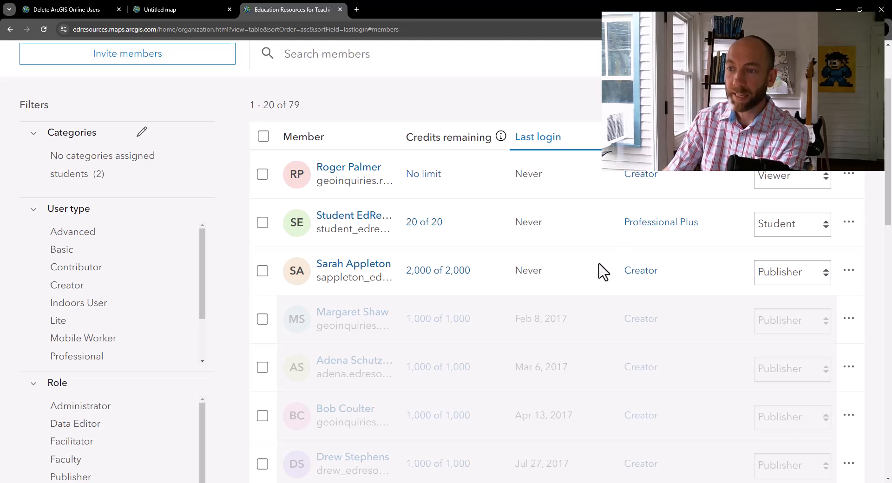
Step: Review the members list by last login and go to the Delete ArcGIS Online Users notebook
{"action": "scroll", "scroll_direction": "down", "scroll_amount": 3}
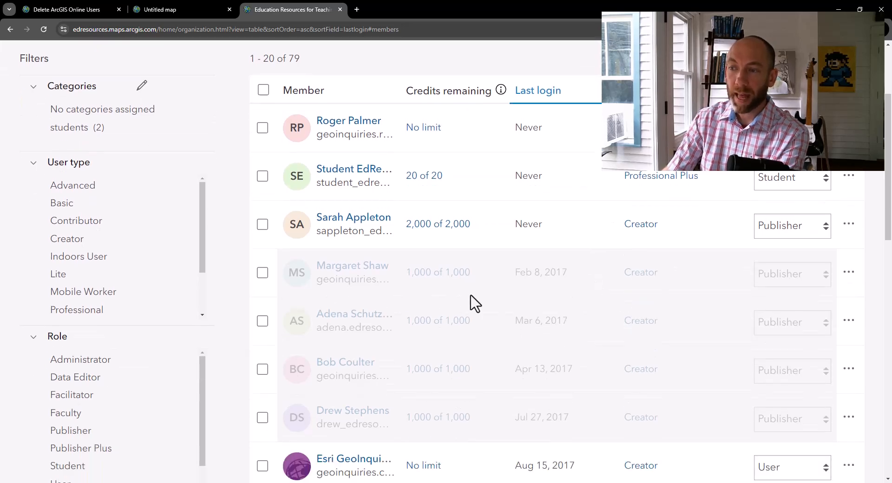
{"action": "mouse_move", "coordinate": [649, 300]}
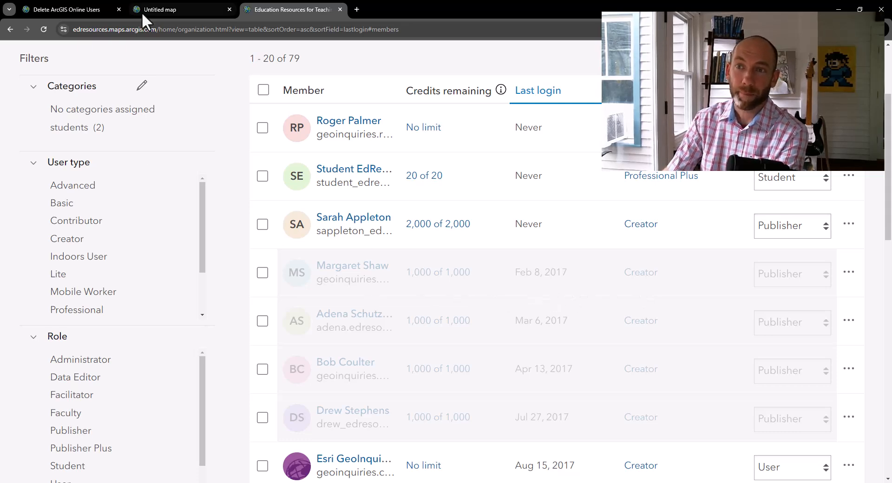
{"action": "left_click", "coordinate": [62, 10]}
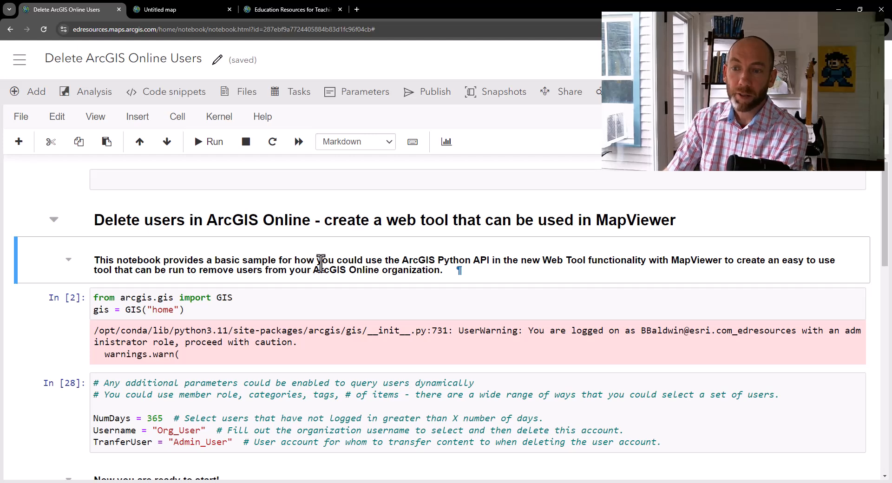
Step: Show the notebook's web tool parameters: Number of Days, Username and Transfer Content to Who?
{"action": "scroll", "scroll_direction": "down", "scroll_amount": 3}
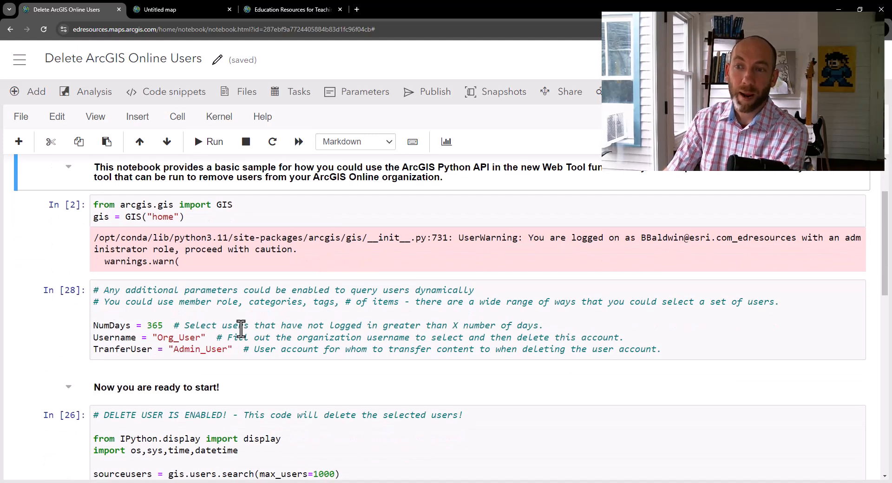
{"action": "mouse_move", "coordinate": [357, 91]}
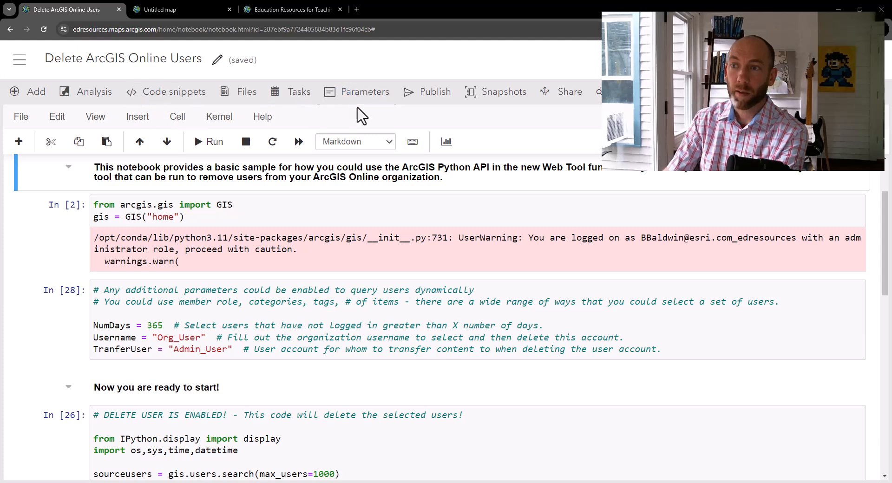
{"action": "left_click", "coordinate": [365, 92]}
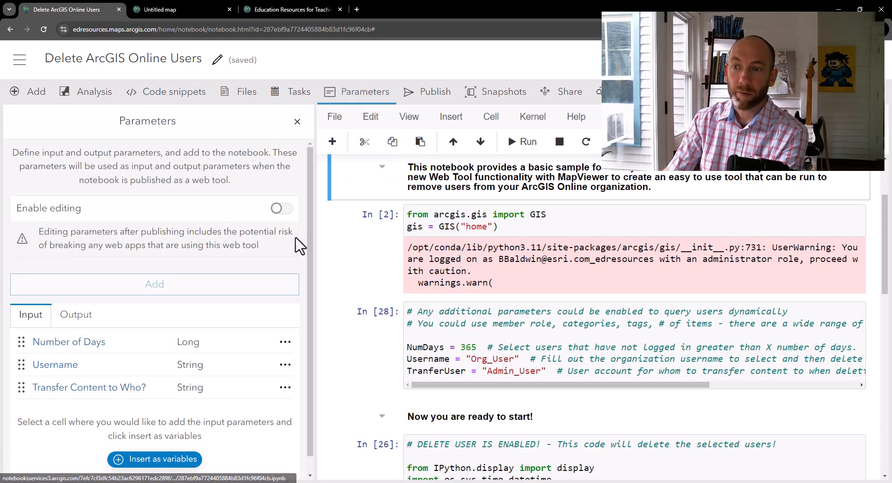
Step: Enable parameter editing and bring the NumDays, Username and TranferUser variables cell into view
{"action": "scroll", "scroll_direction": "down", "scroll_amount": 3}
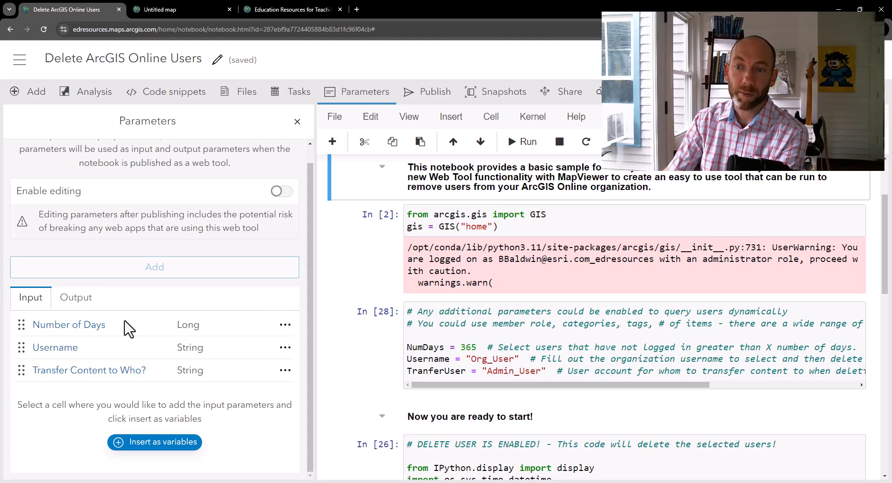
{"action": "mouse_move", "coordinate": [150, 338]}
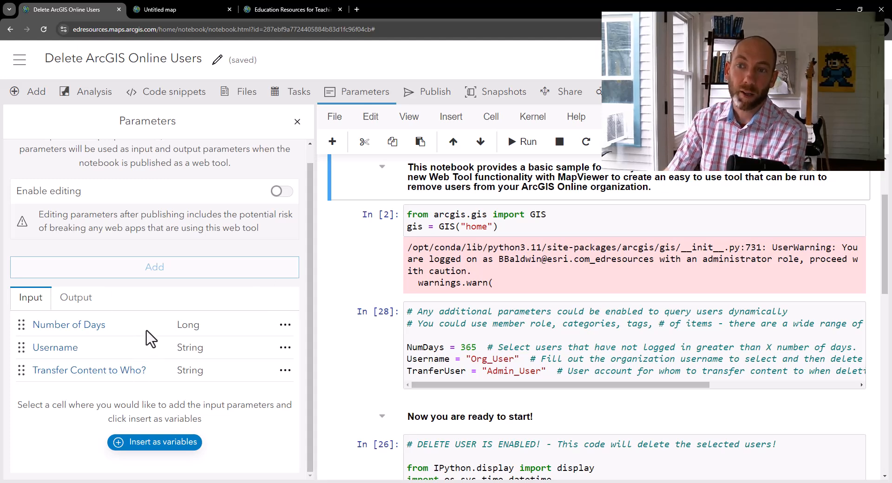
{"action": "left_click", "coordinate": [279, 191]}
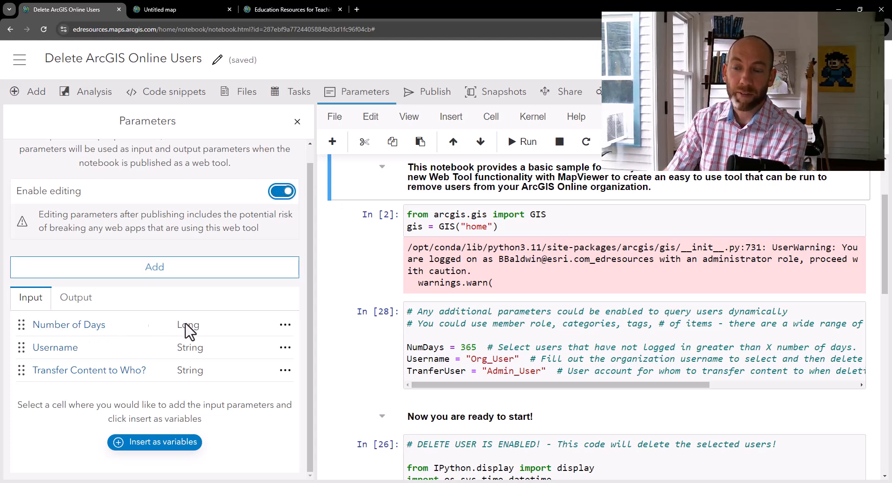
{"action": "mouse_move", "coordinate": [194, 358]}
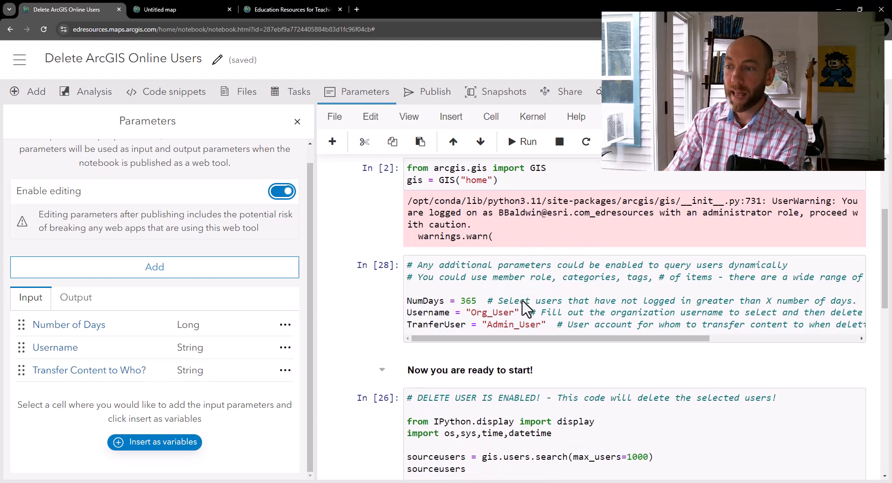
{"action": "scroll", "scroll_direction": "down", "scroll_amount": 3}
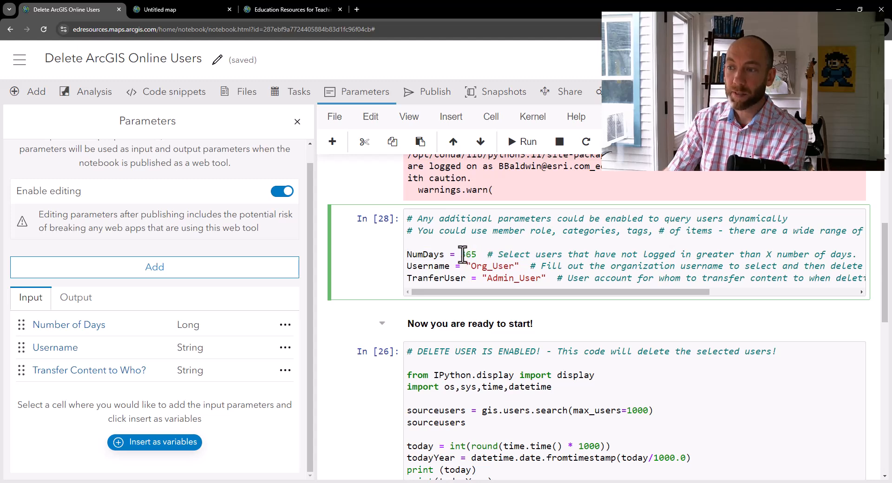
{"action": "double_click", "coordinate": [466, 254]}
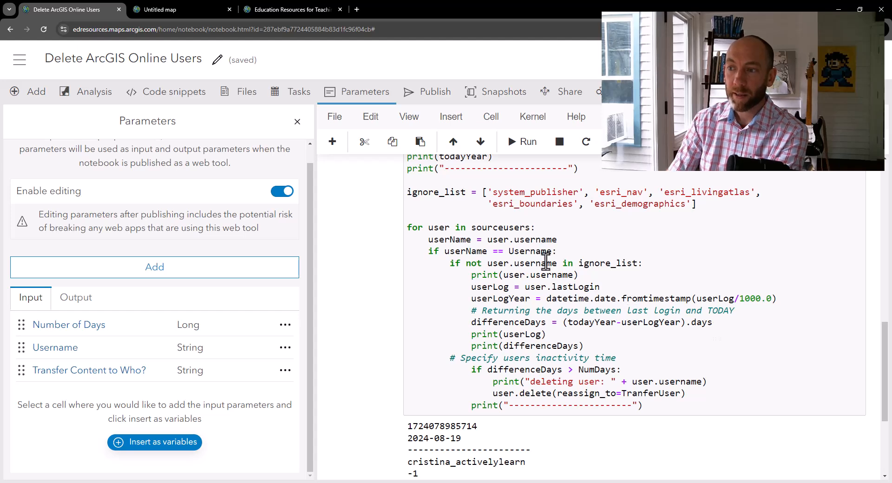
{"action": "double_click", "coordinate": [528, 251]}
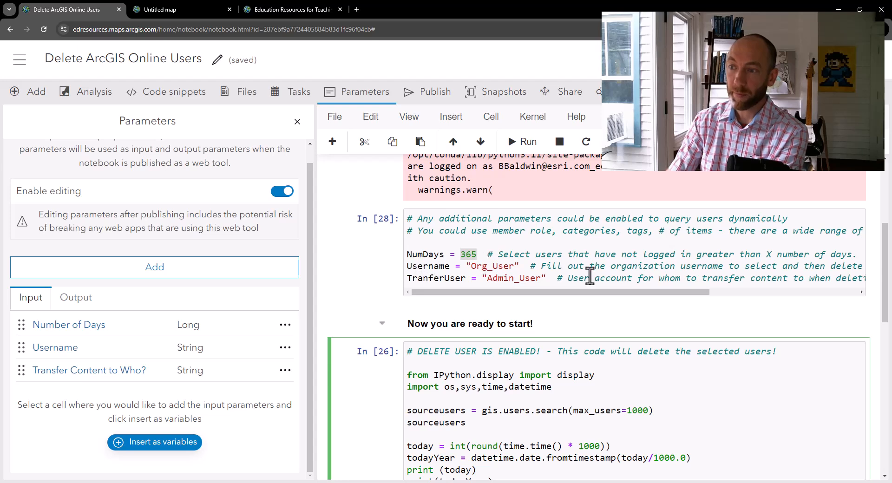
{"action": "scroll", "scroll_direction": "down", "scroll_amount": 3}
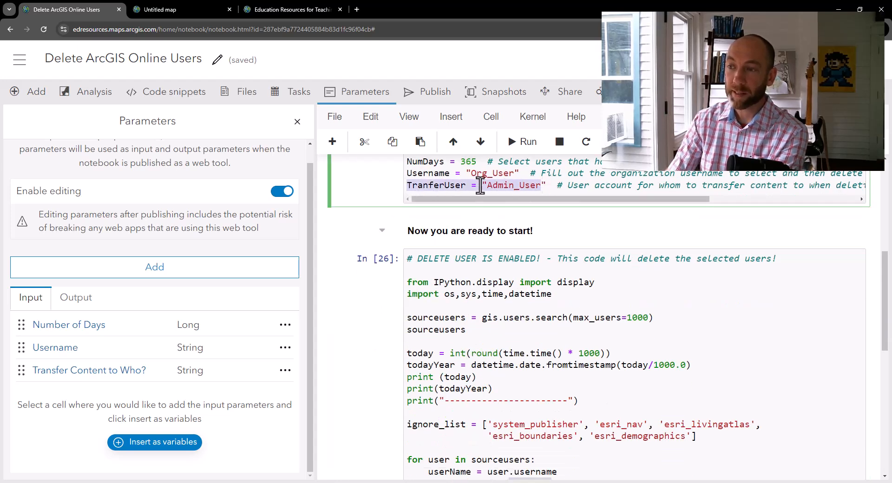
{"action": "scroll", "scroll_direction": "down", "scroll_amount": 3}
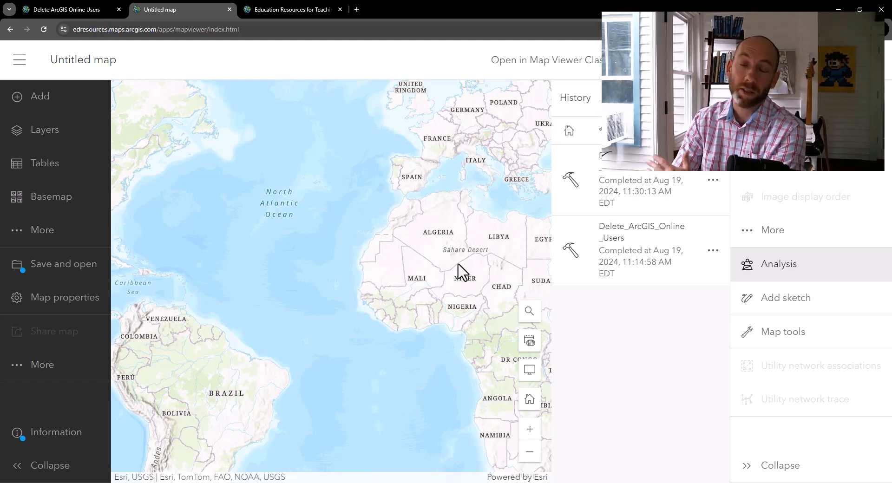
{"action": "mouse_move", "coordinate": [462, 282]}
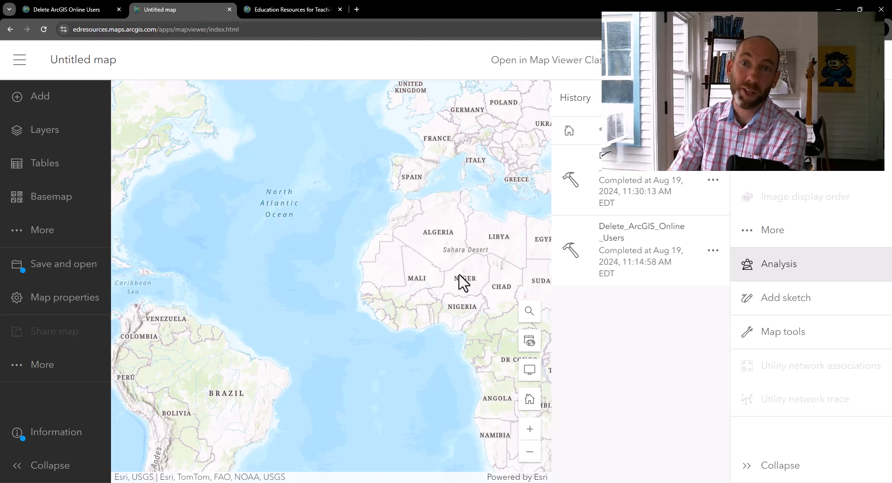